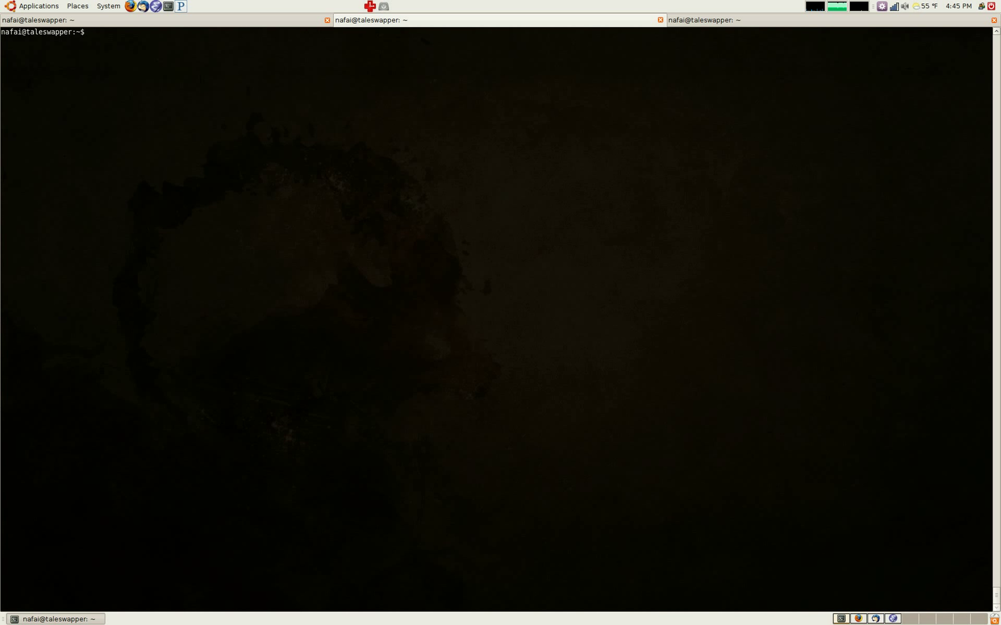
Step: Bring up the gtkmenu window switcher over the Thunderbird inbox and filter it with 'nafai'
{"action": "left_click", "coordinate": [89, 33]}
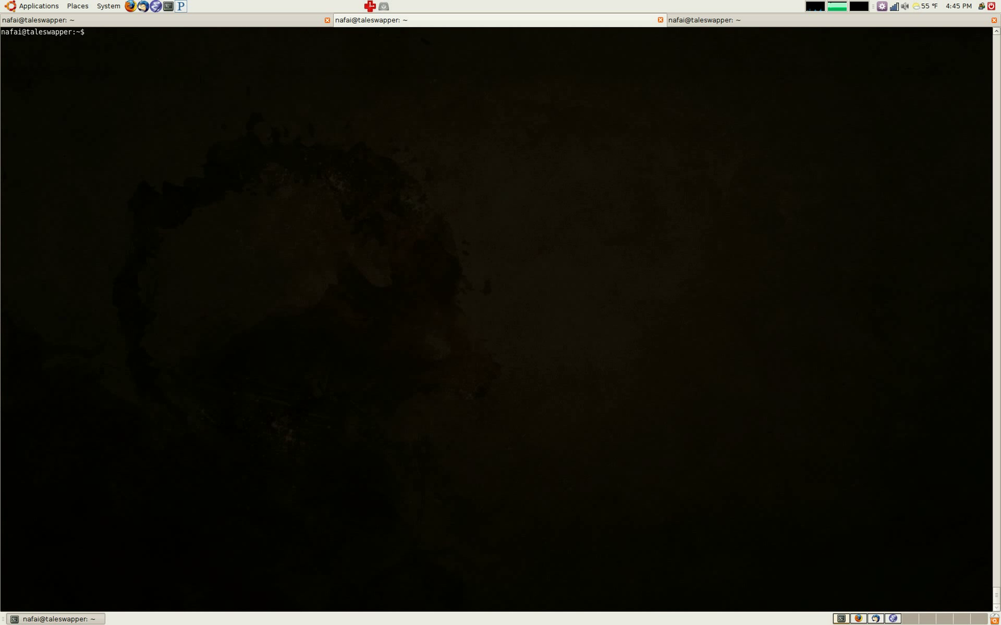
{"action": "left_click", "coordinate": [89, 33]}
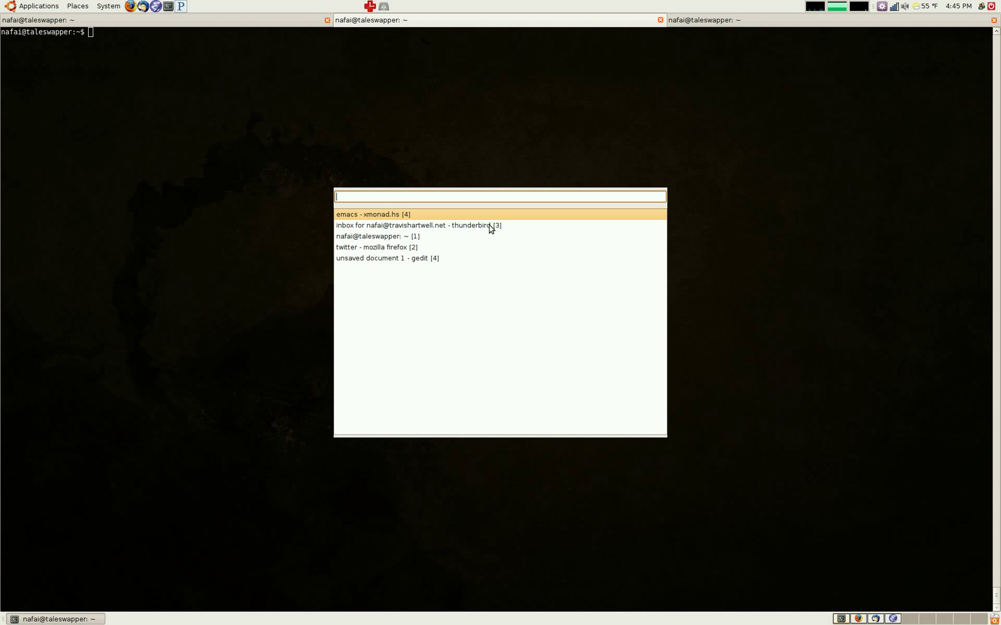
{"action": "mouse_move", "coordinate": [573, 287]}
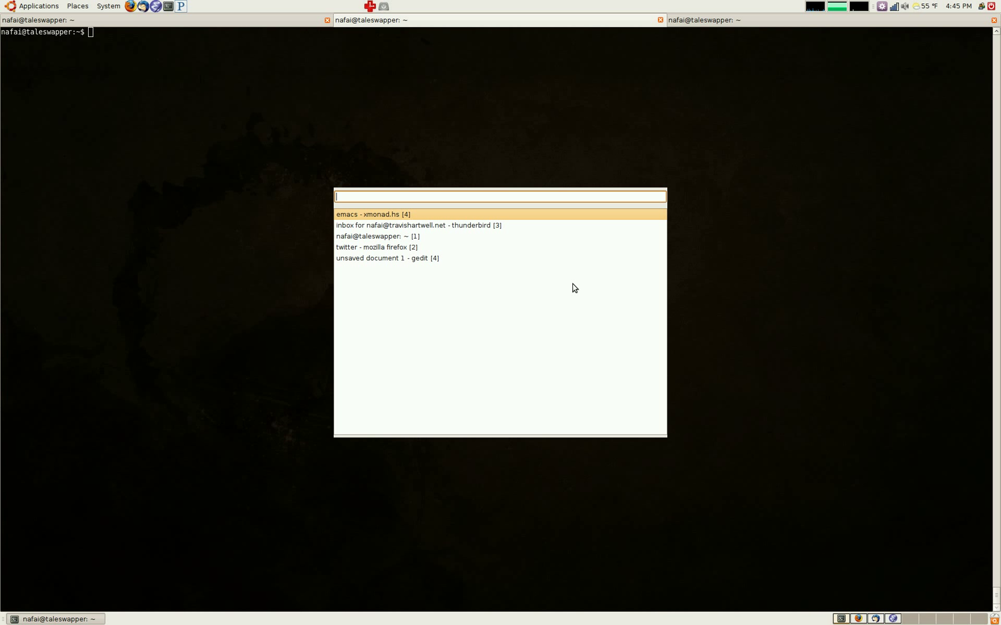
{"action": "type", "text": "nafai"}
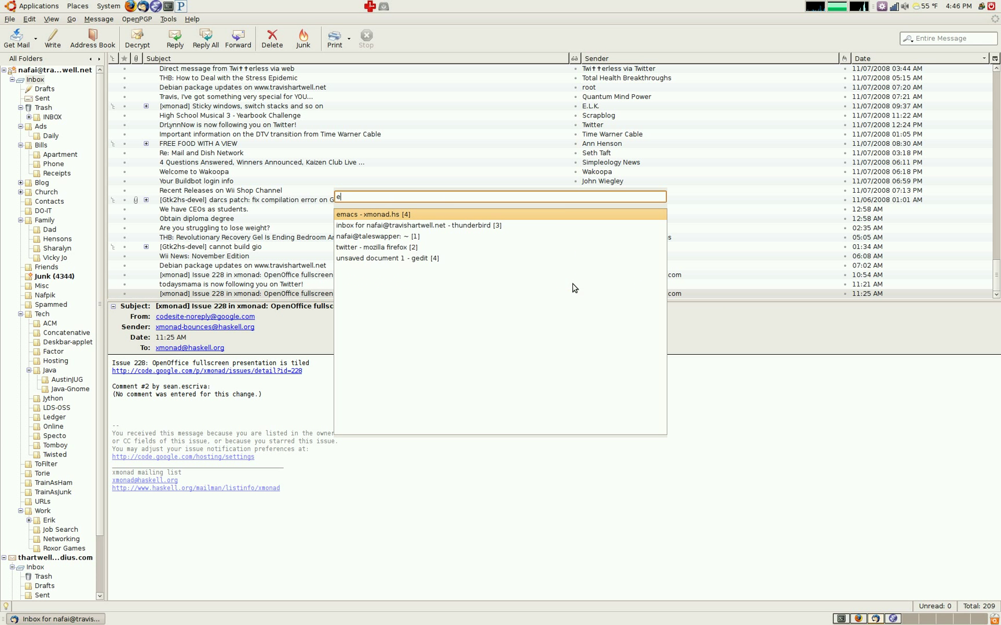
Step: Switch to the Emacs window showing xmonad.hs with the gotoMenu gtkmenu keybinding
{"action": "left_click", "coordinate": [370, 214]}
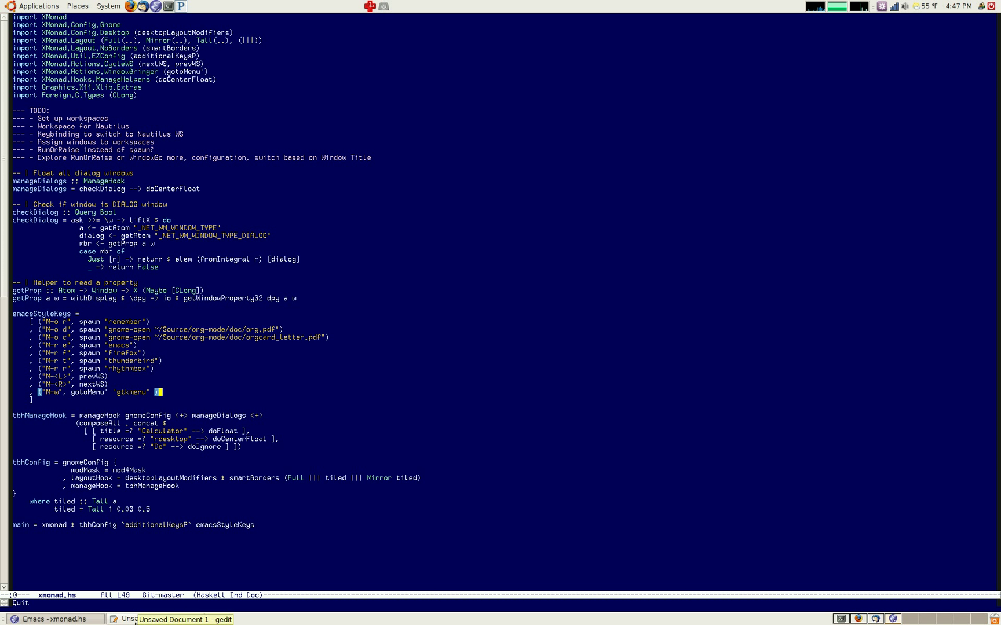
Step: Show gedit's Unsaved Document 1, then switch to Firefox with a blank new tab
{"action": "left_click", "coordinate": [155, 618]}
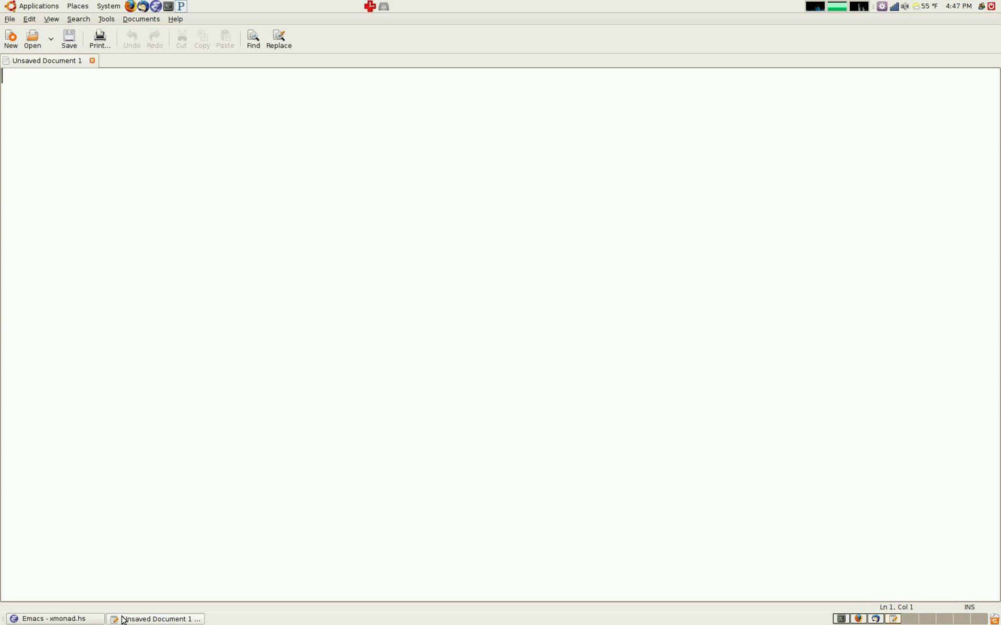
{"action": "left_click", "coordinate": [51, 619]}
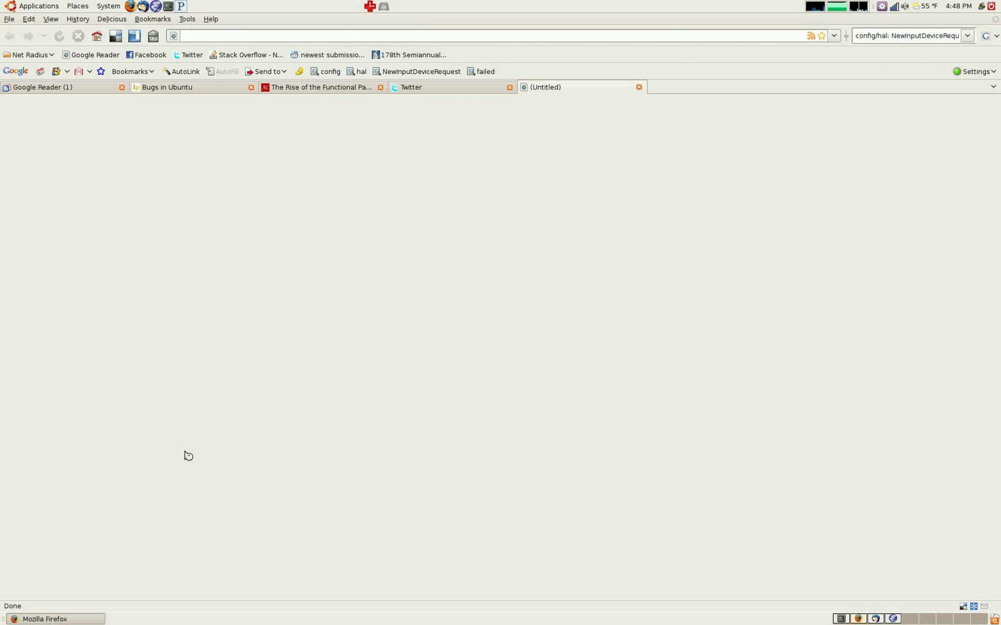
Step: Go to github.com/nafai77/ and enter the config repository
{"action": "type", "text": "g"}
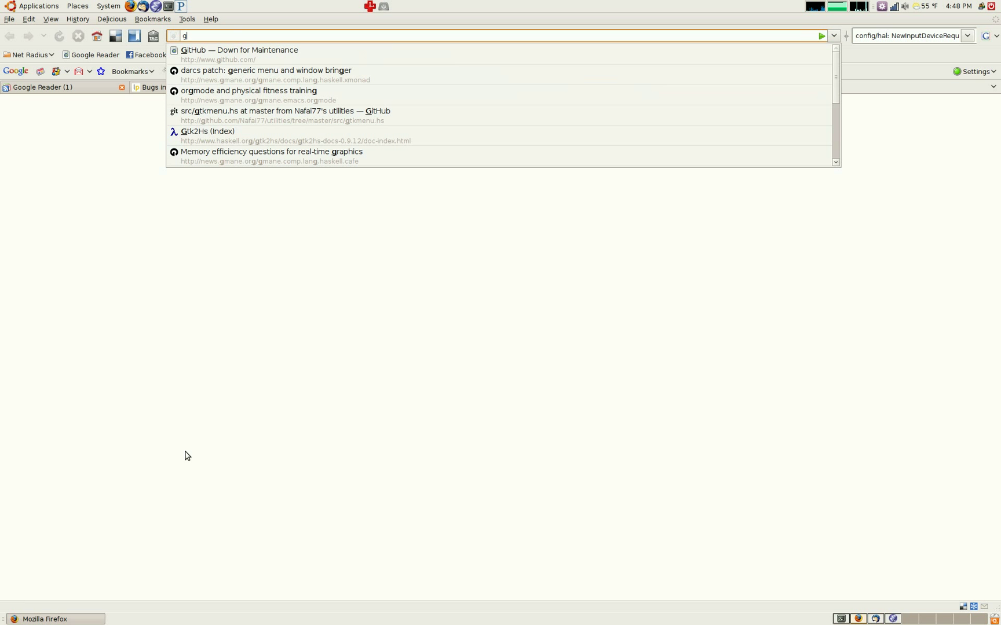
{"action": "left_click", "coordinate": [239, 54]}
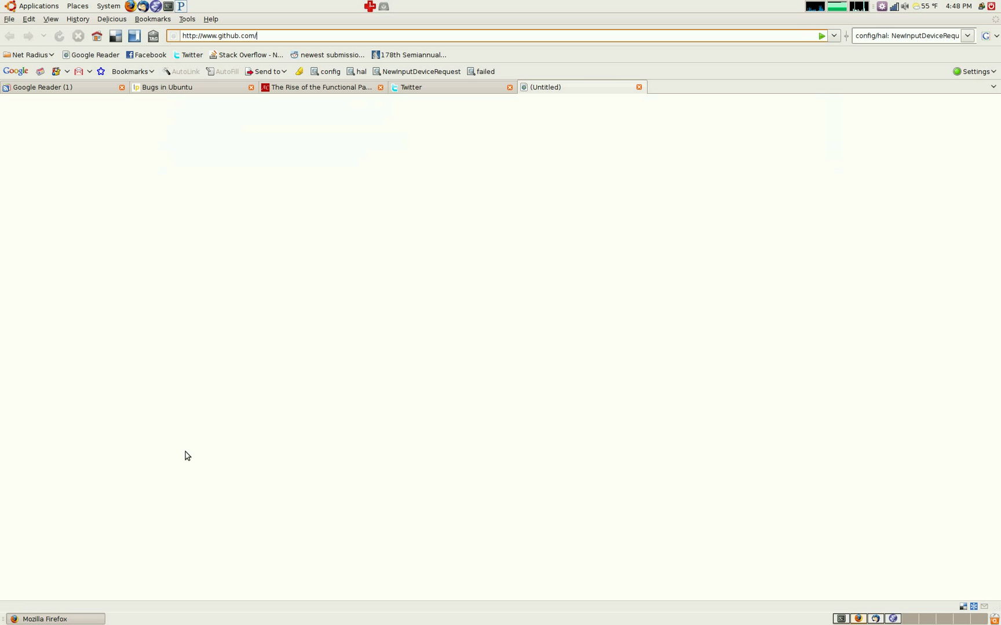
{"action": "type", "text": "nafai77/"}
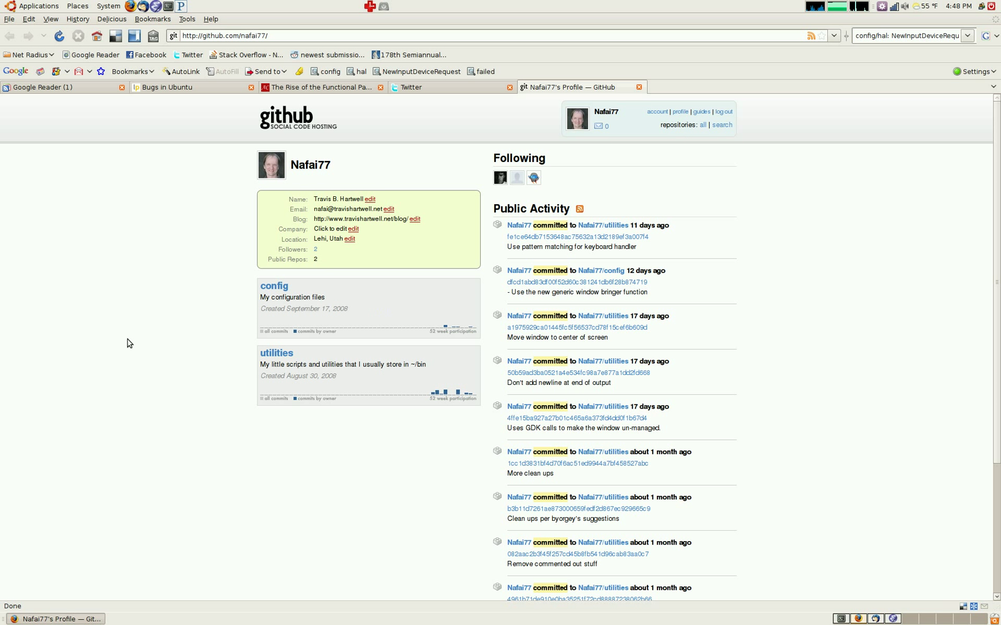
{"action": "left_click", "coordinate": [274, 285]}
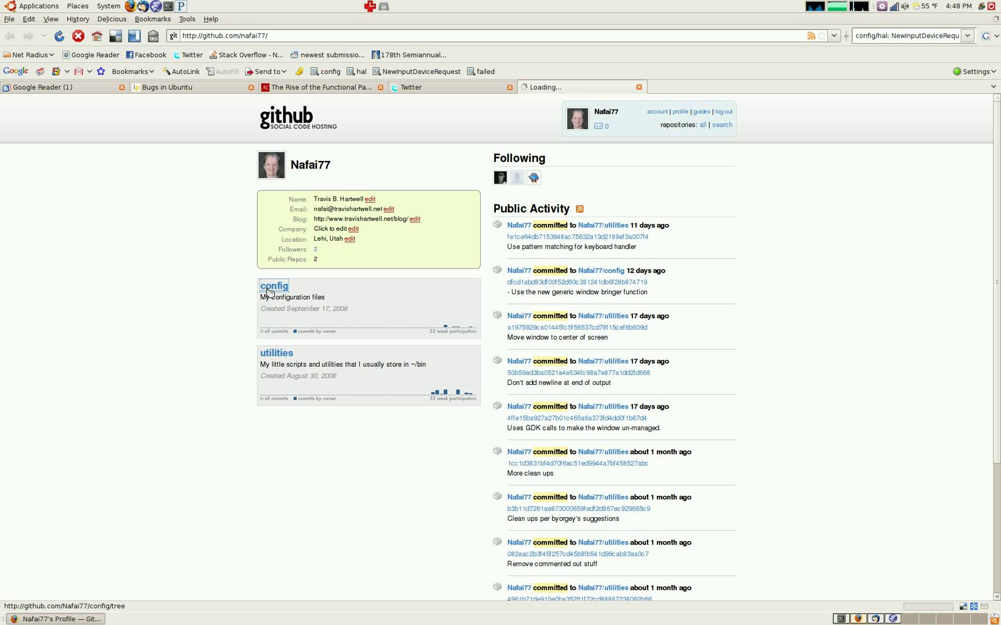
{"action": "left_click", "coordinate": [273, 285]}
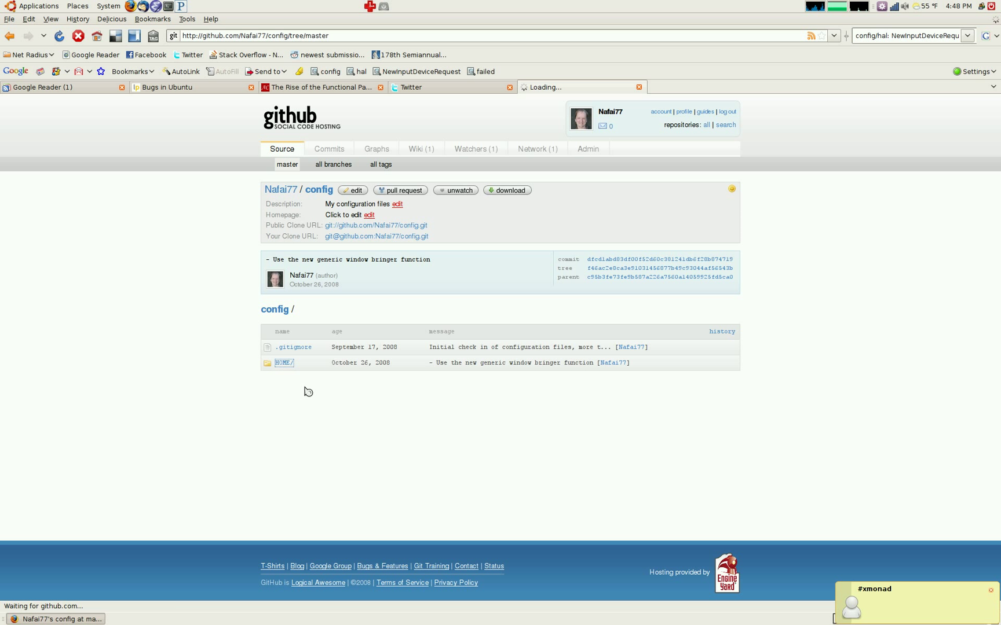
Step: Browse HOME/_xmonad/xmonad.hs in the config repository, then return to the profile page
{"action": "left_click", "coordinate": [283, 363]}
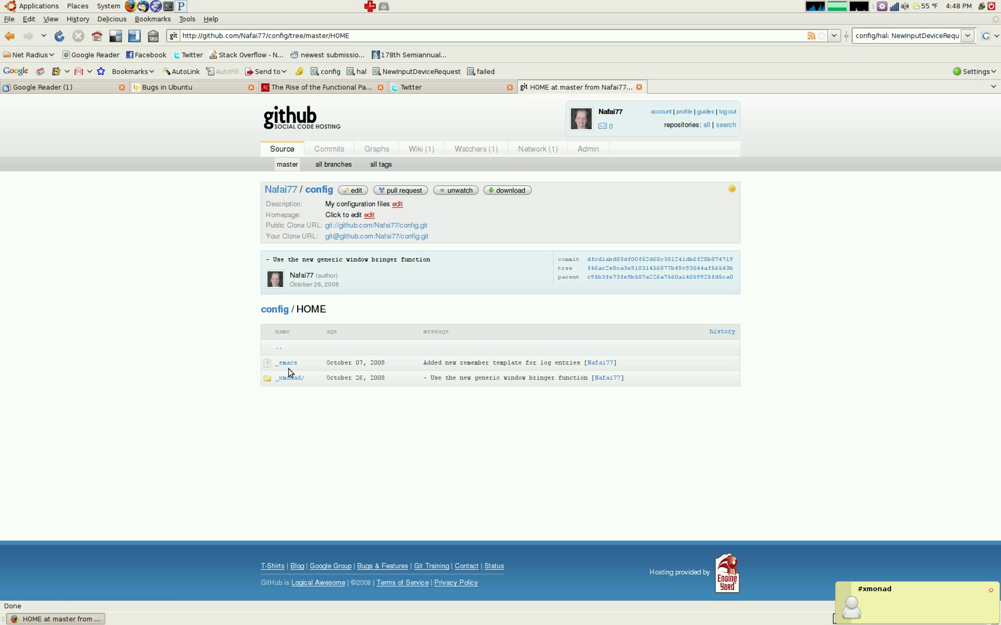
{"action": "left_click", "coordinate": [288, 377]}
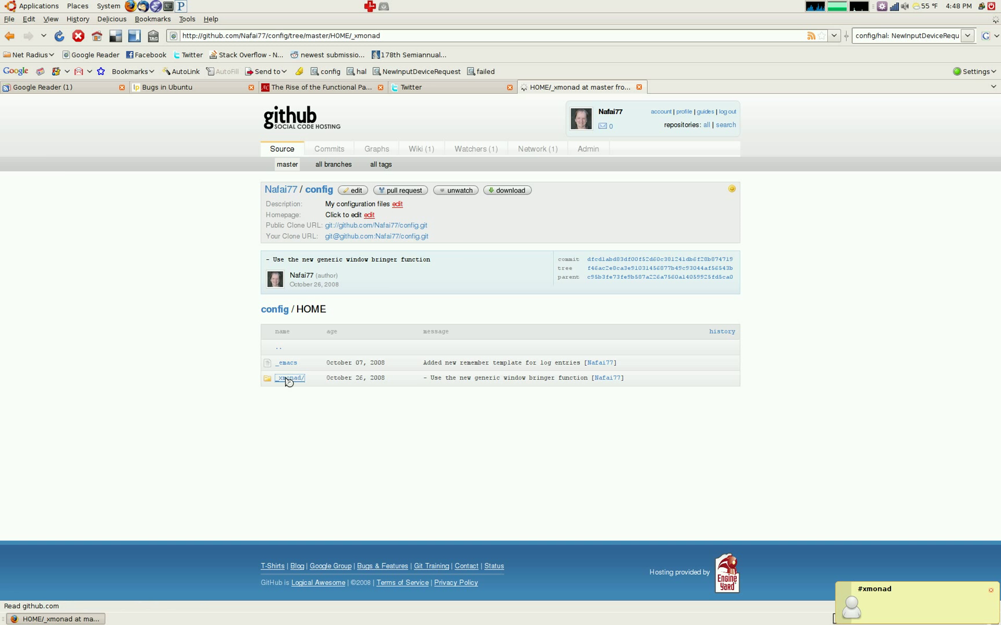
{"action": "left_click", "coordinate": [290, 378]}
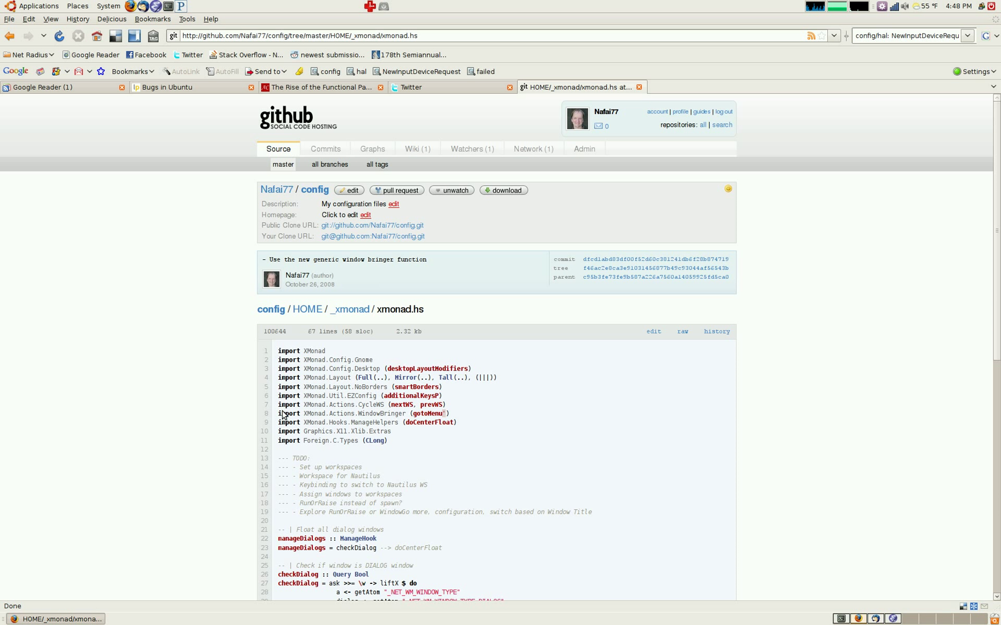
{"action": "scroll", "scroll_direction": "down", "scroll_amount": 3}
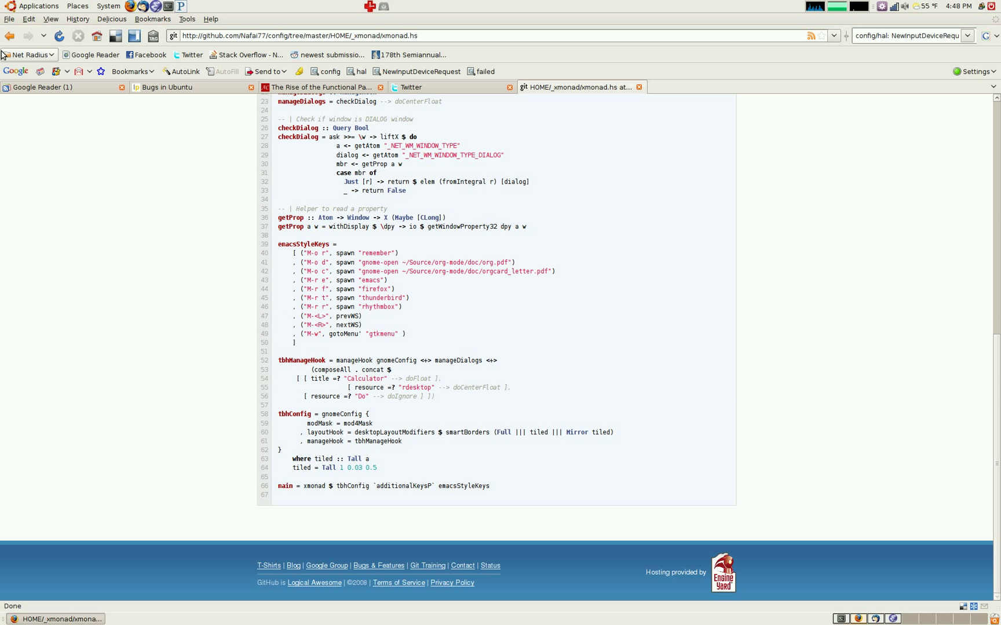
{"action": "left_click", "coordinate": [10, 35]}
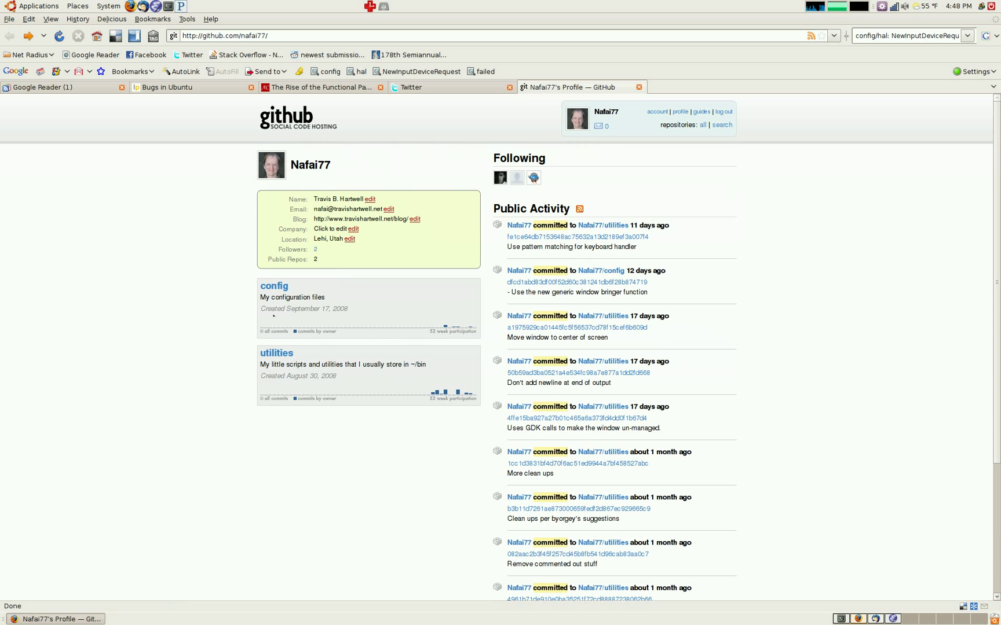
Step: Navigate the utilities repository into src/ and view the gtkmenu.hs source file
{"action": "left_click", "coordinate": [275, 354]}
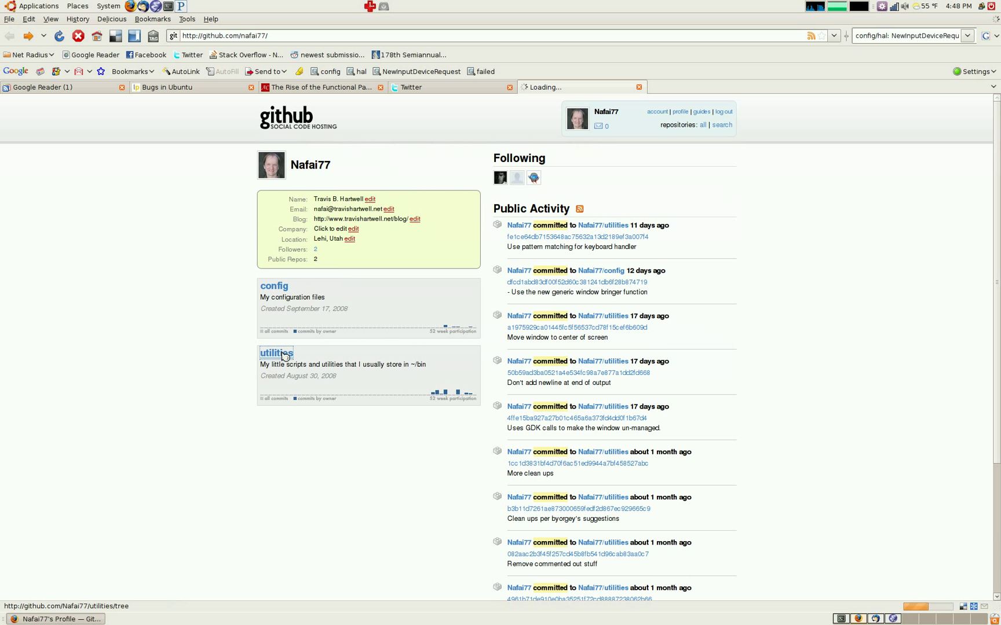
{"action": "left_click", "coordinate": [273, 353]}
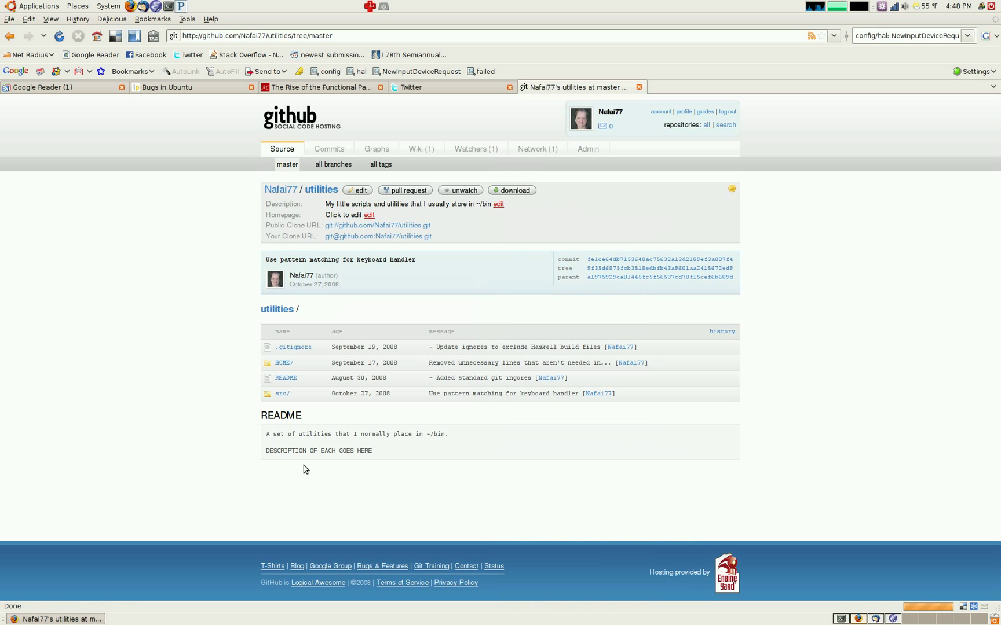
{"action": "left_click", "coordinate": [281, 392]}
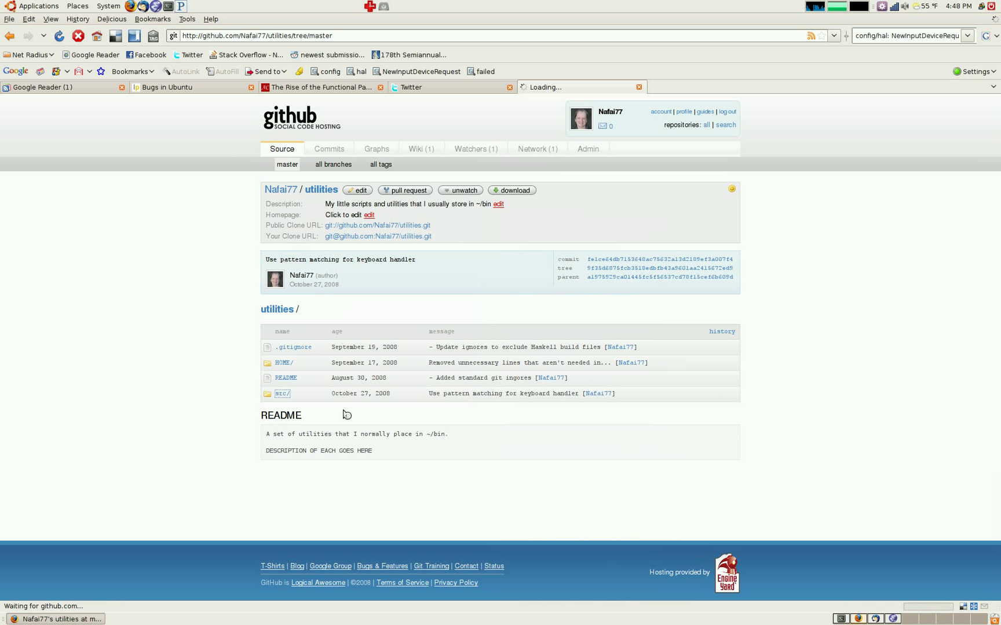
{"action": "left_click", "coordinate": [282, 394]}
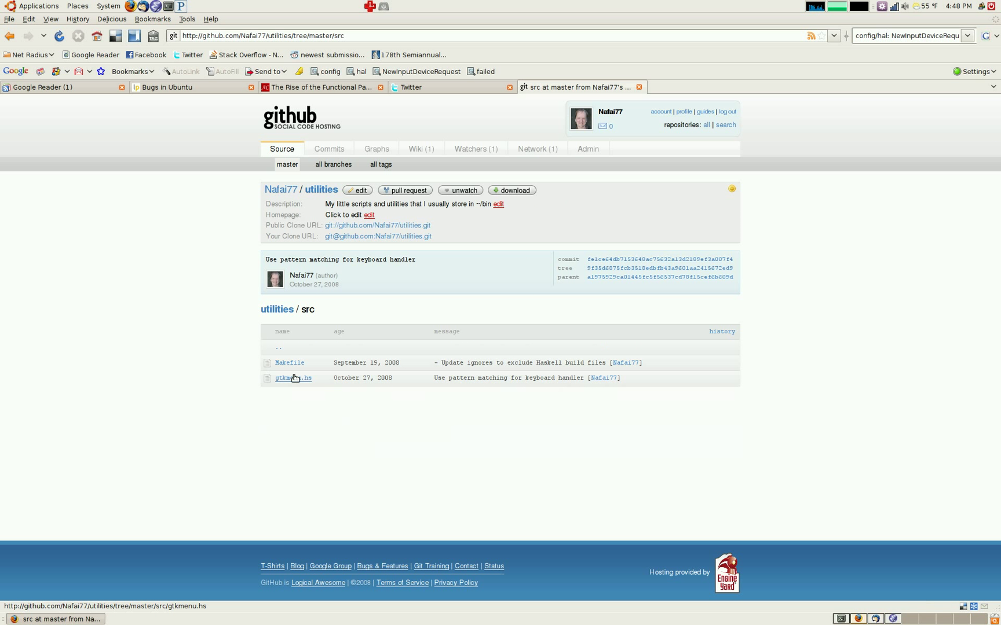
{"action": "left_click", "coordinate": [293, 378]}
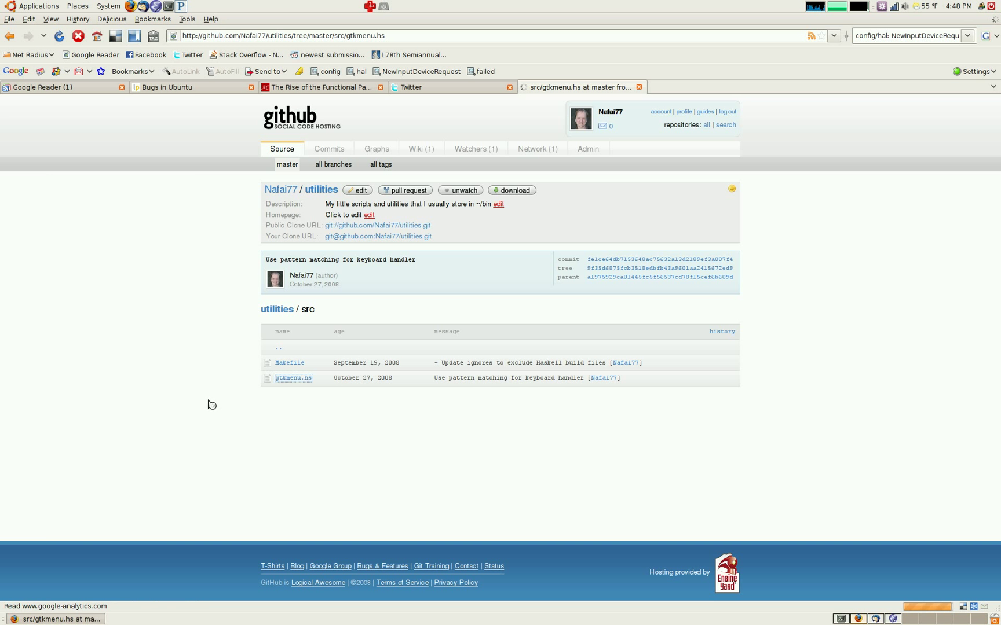
{"action": "left_click", "coordinate": [293, 378]}
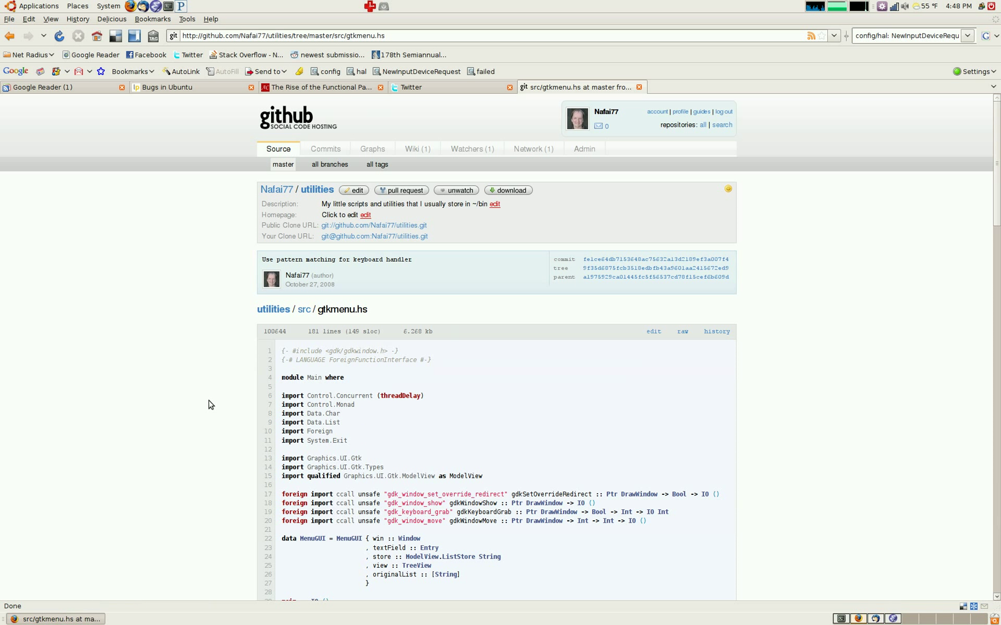